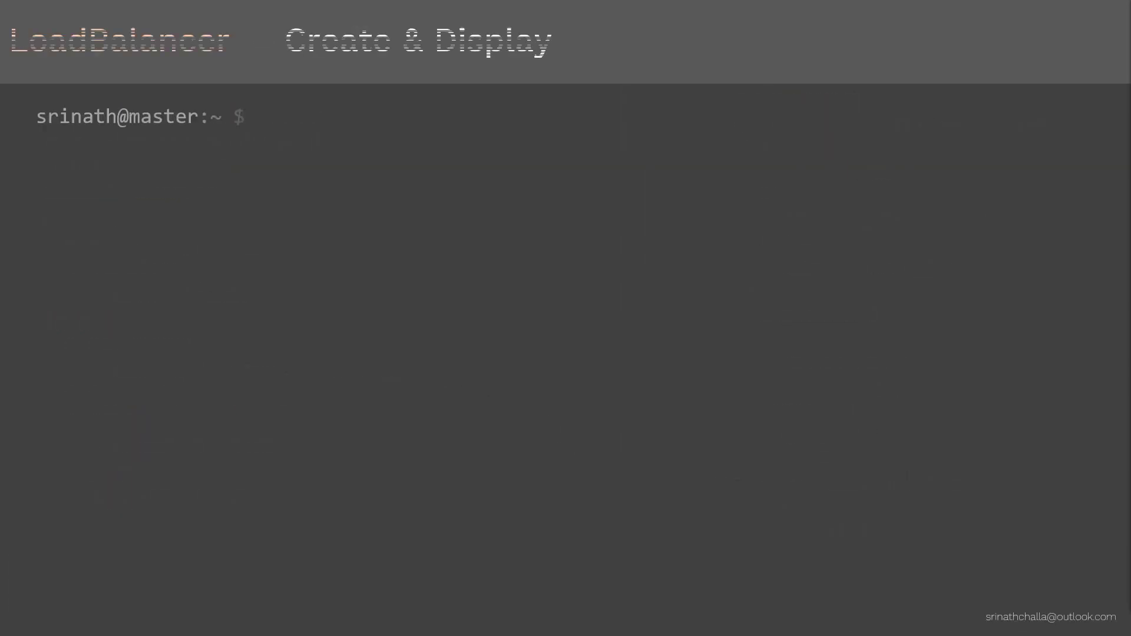
Run 'kubectl create -f nginx-deploy.yaml' to create the nginx deployment.
type("kubectl create -f nginx-deploy.yaml")
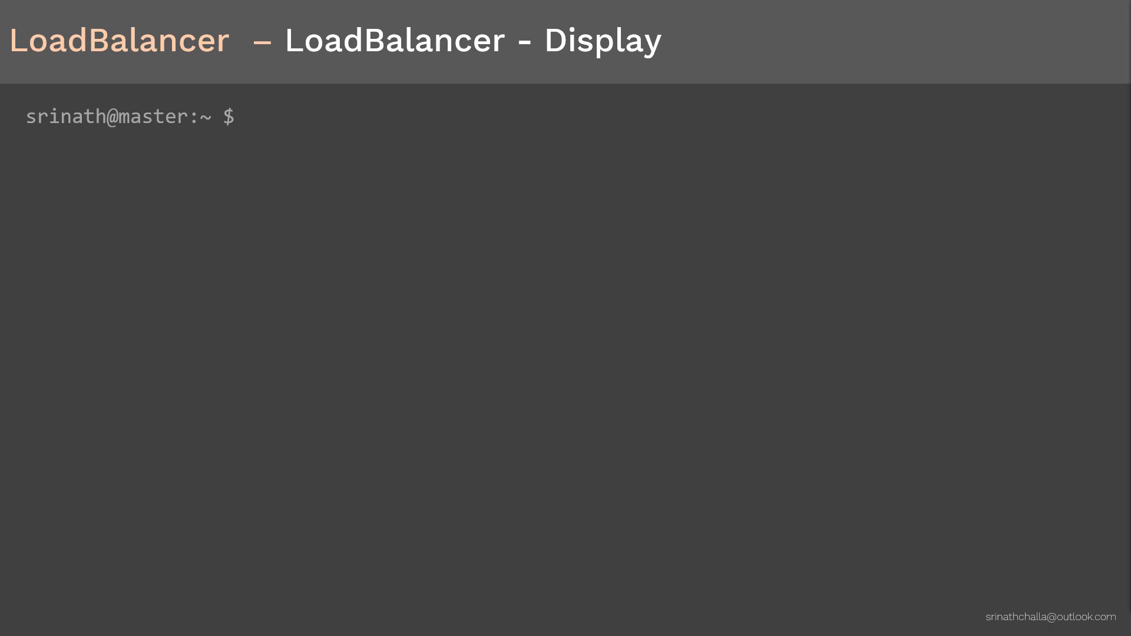
Begin the kubectl describe command at the LoadBalancer Display prompt.
type("kubectl d")
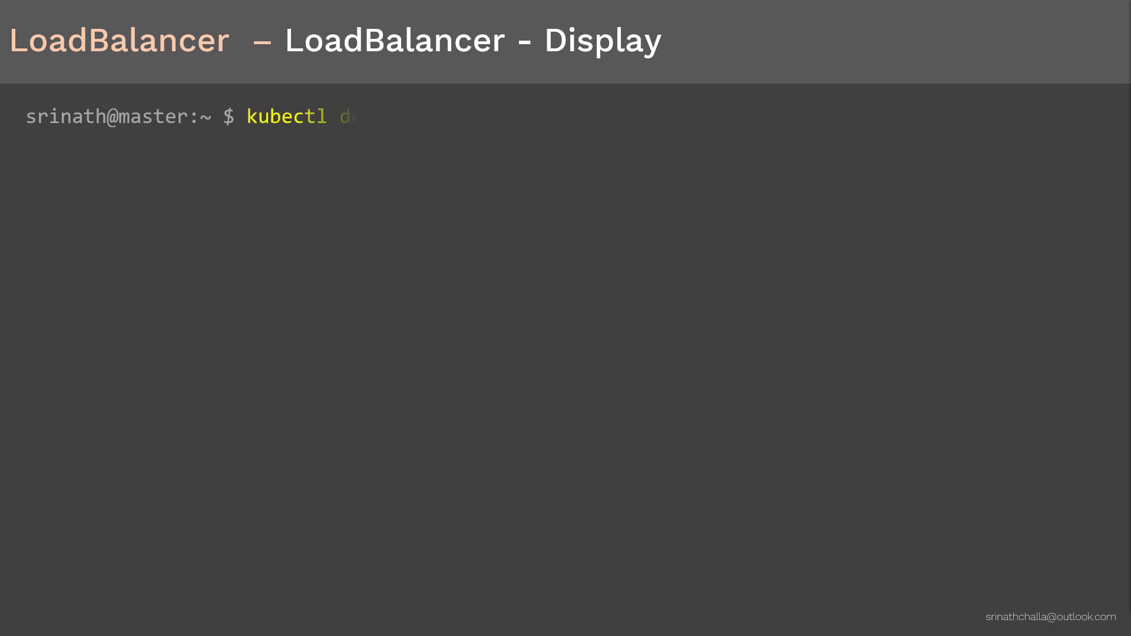
Run the kubectl describe command to show the LoadBalancer service details.
key("Return")
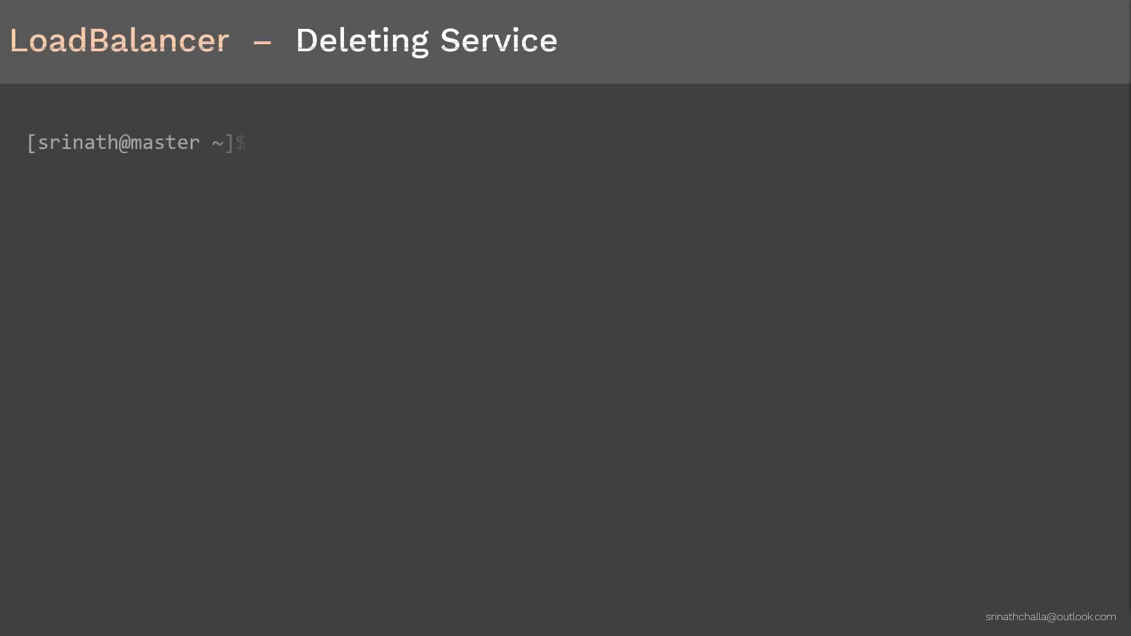
Run 'kubectl delete service my-service' to delete the service.
type("kub")
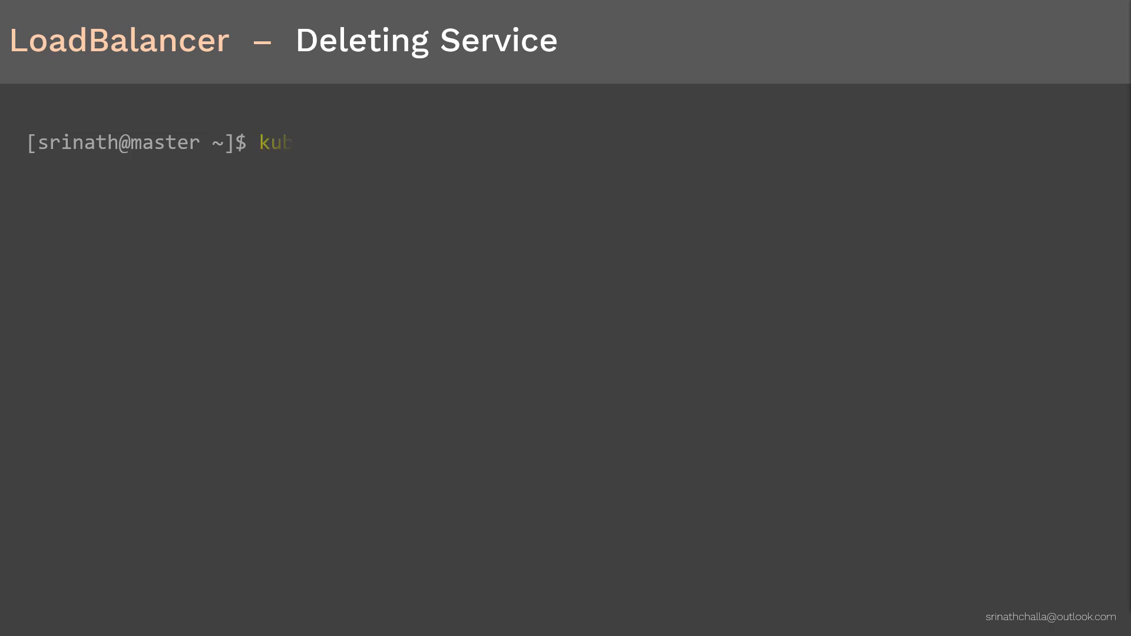
type("kubectl delete service my-service")
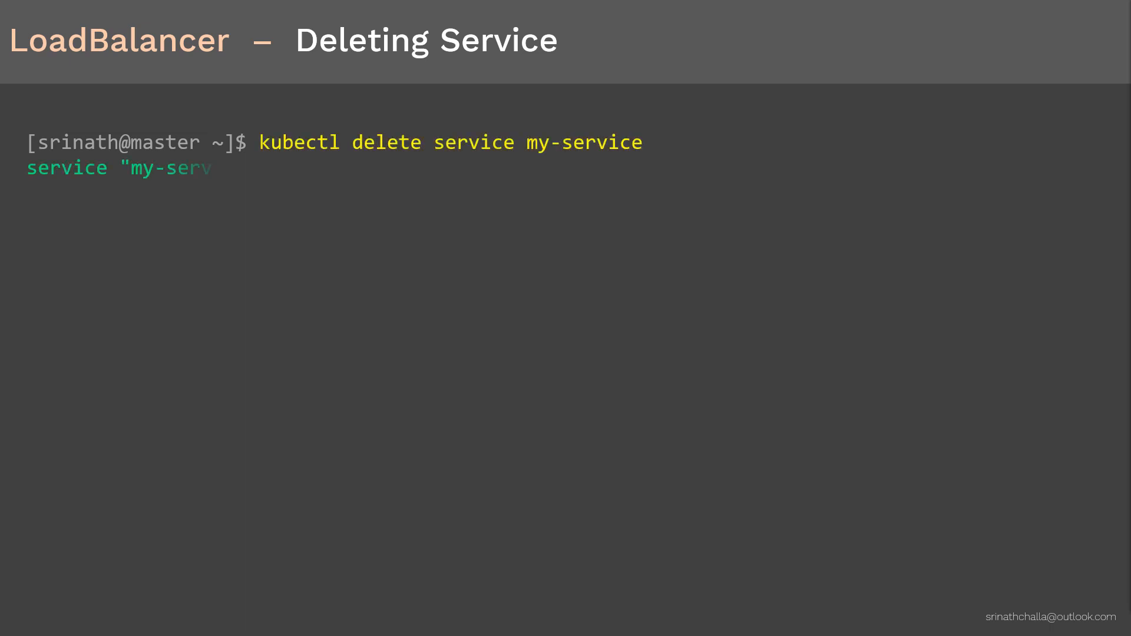